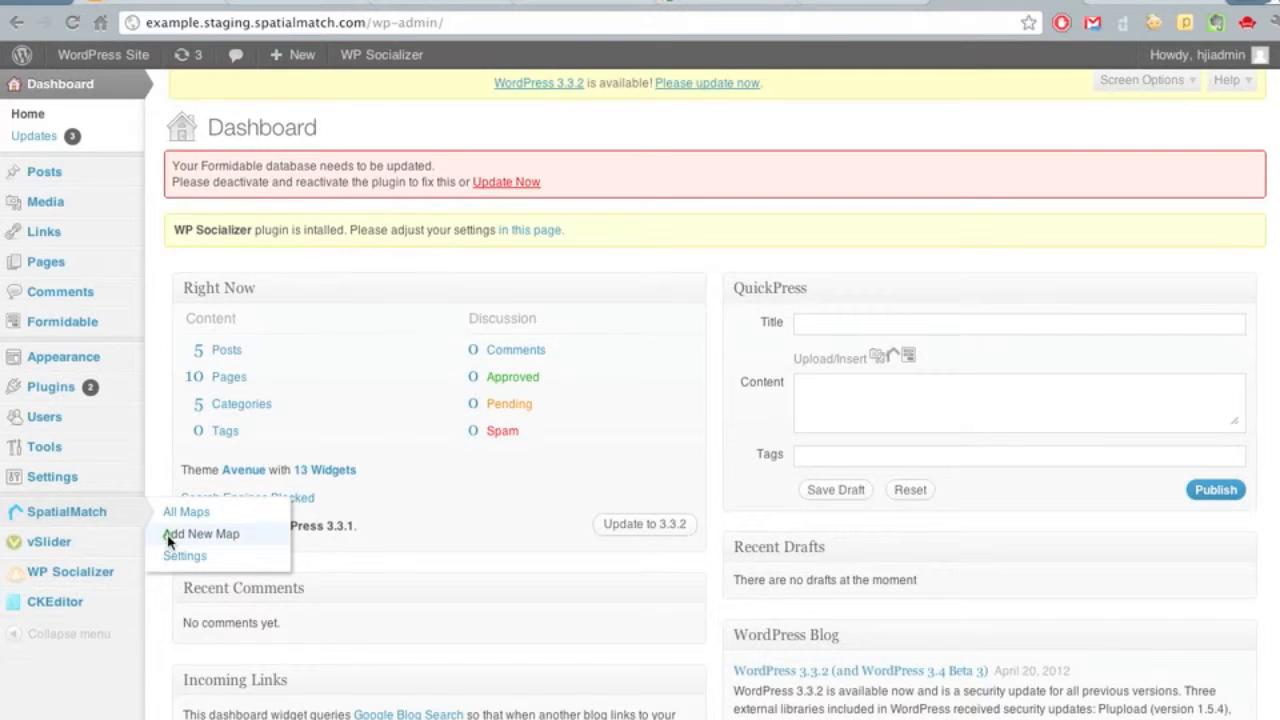
Add a new SpatialMatch map and title it 'Homes in 92101'.
click(200, 534)
text(Homes in 9)
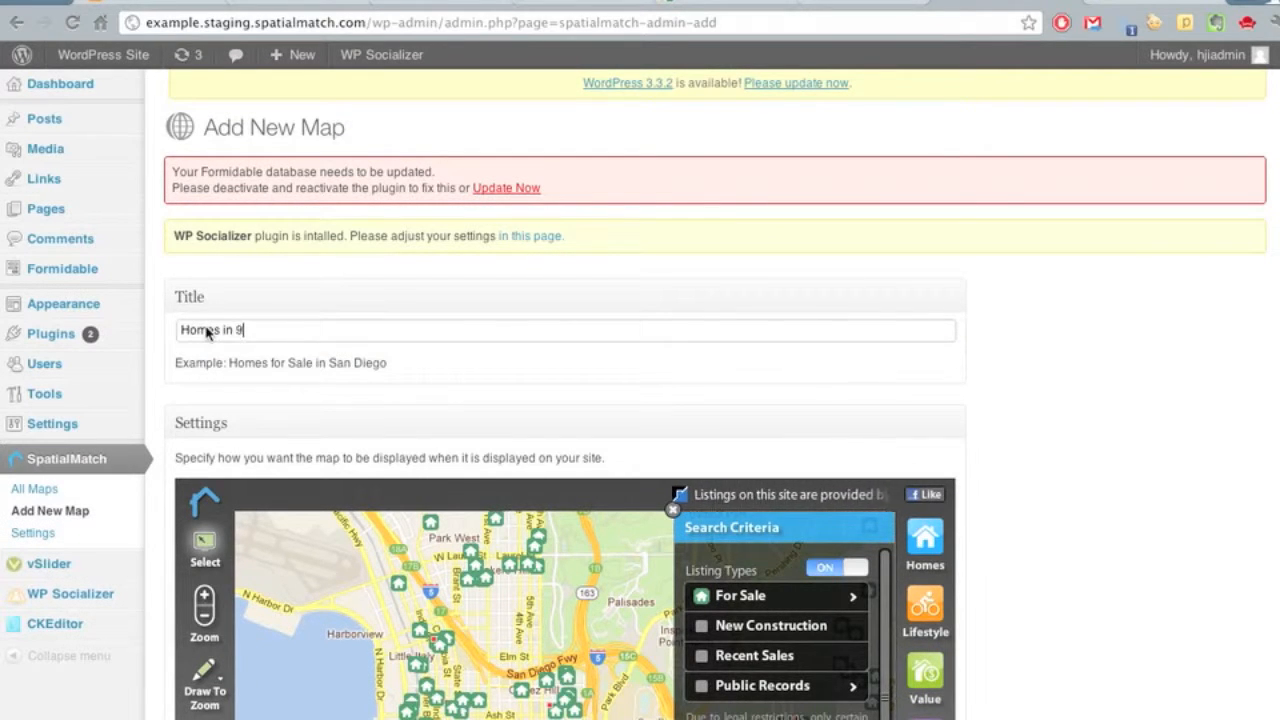
text(2101)
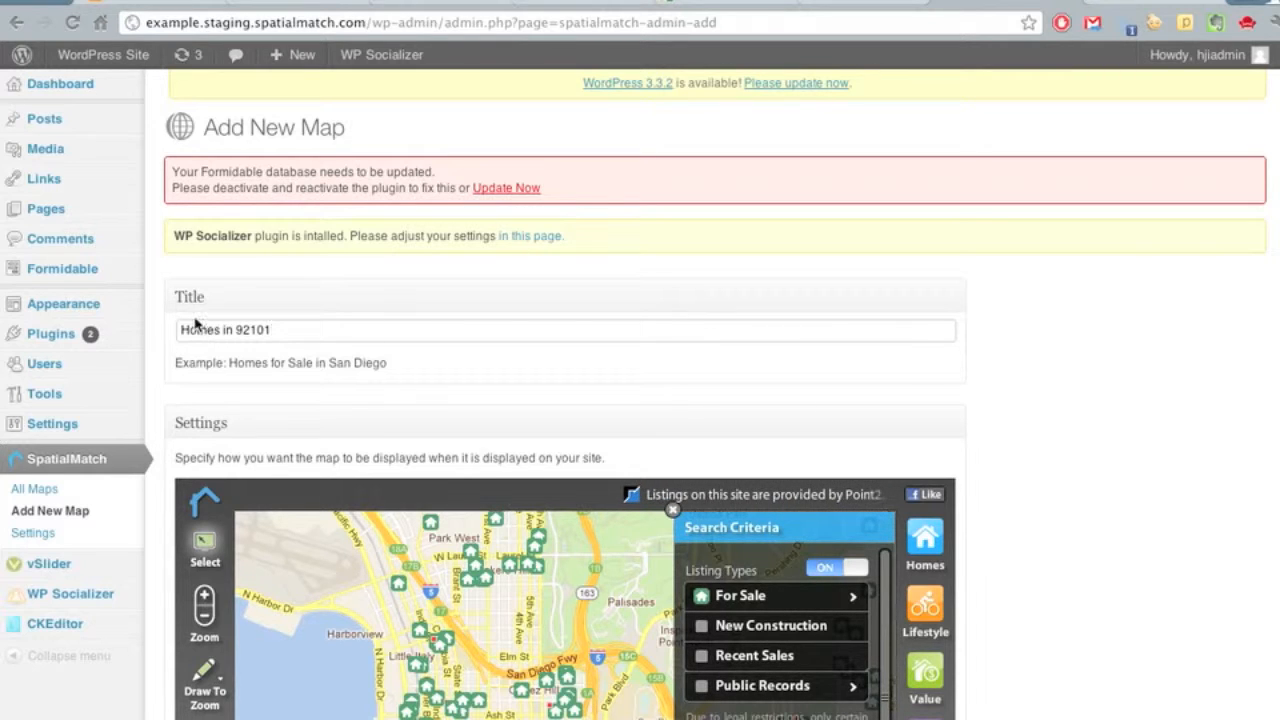
scroll(down, 3)
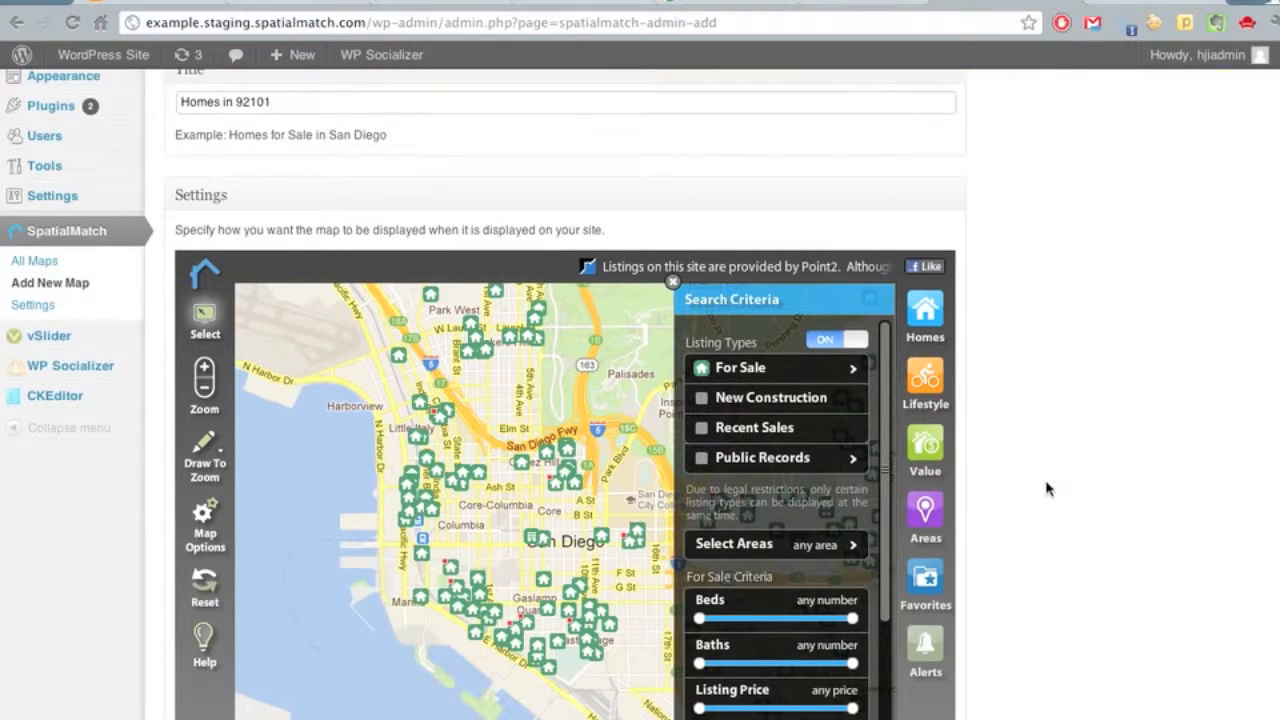
scroll(down, 3)
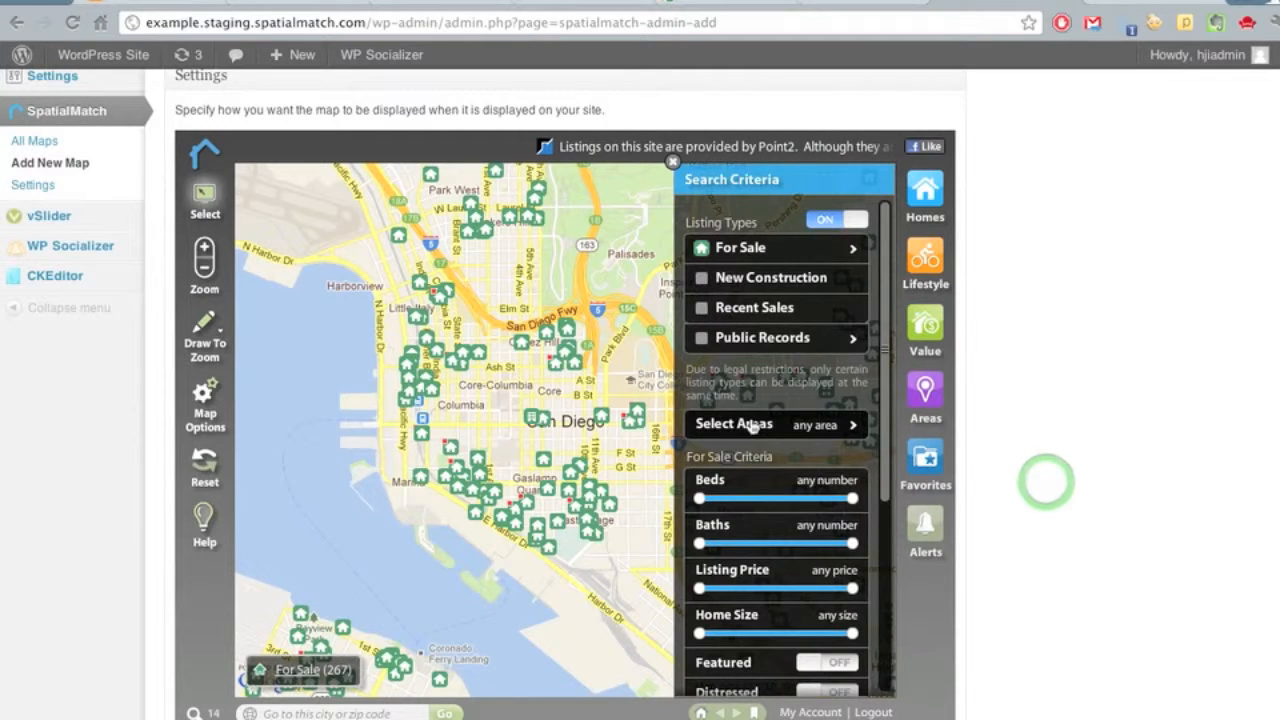
In Search Criteria select zip code 92101 as the area, filtering to 199 for-sale listings.
click(732, 424)
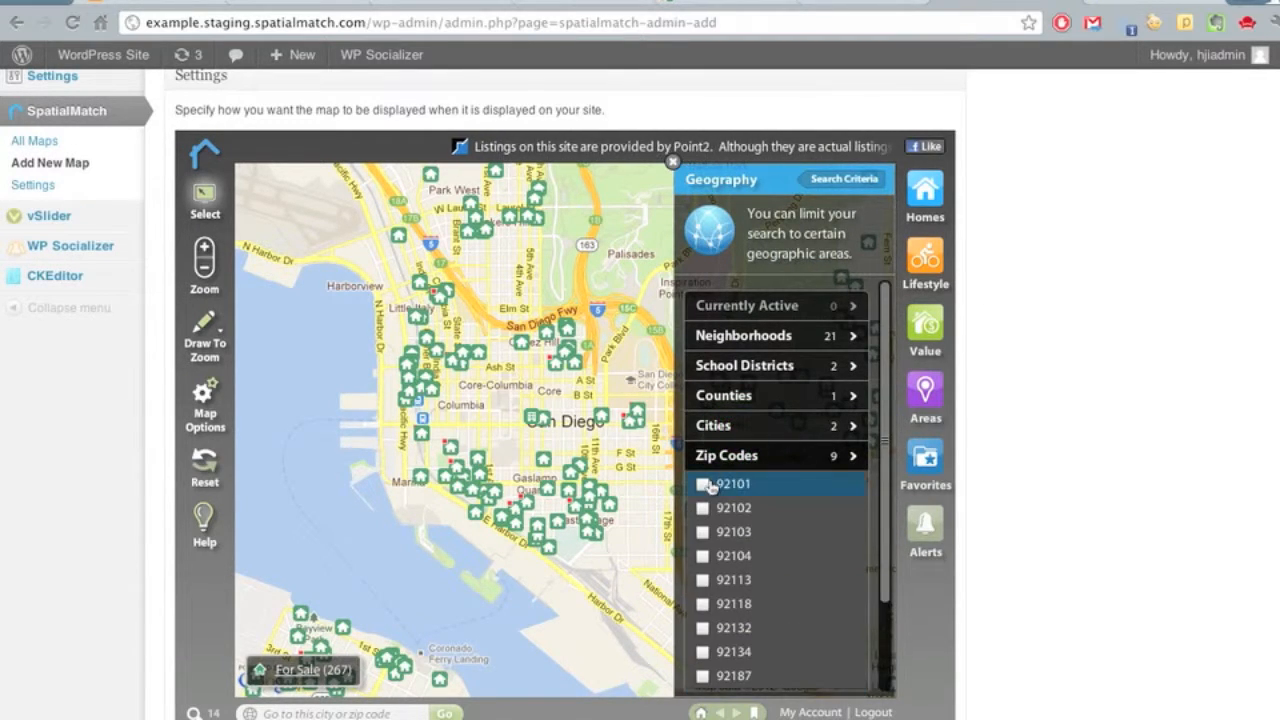
click(704, 482)
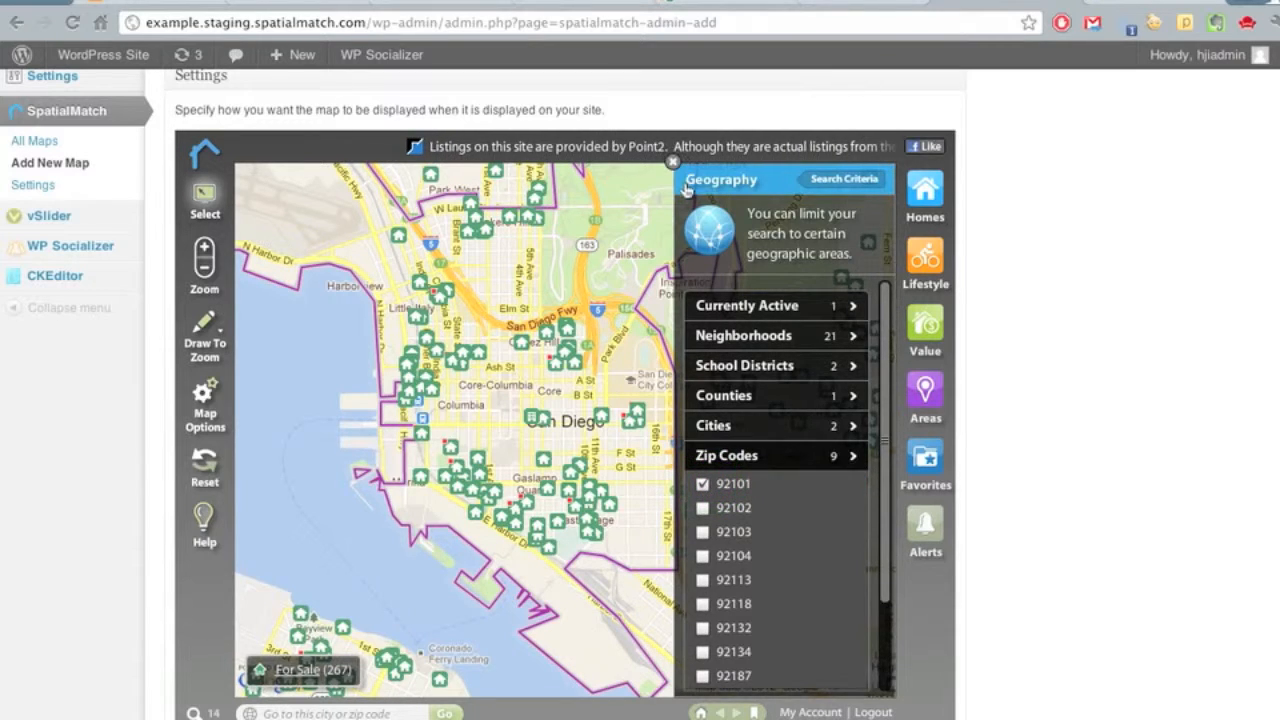
click(672, 160)
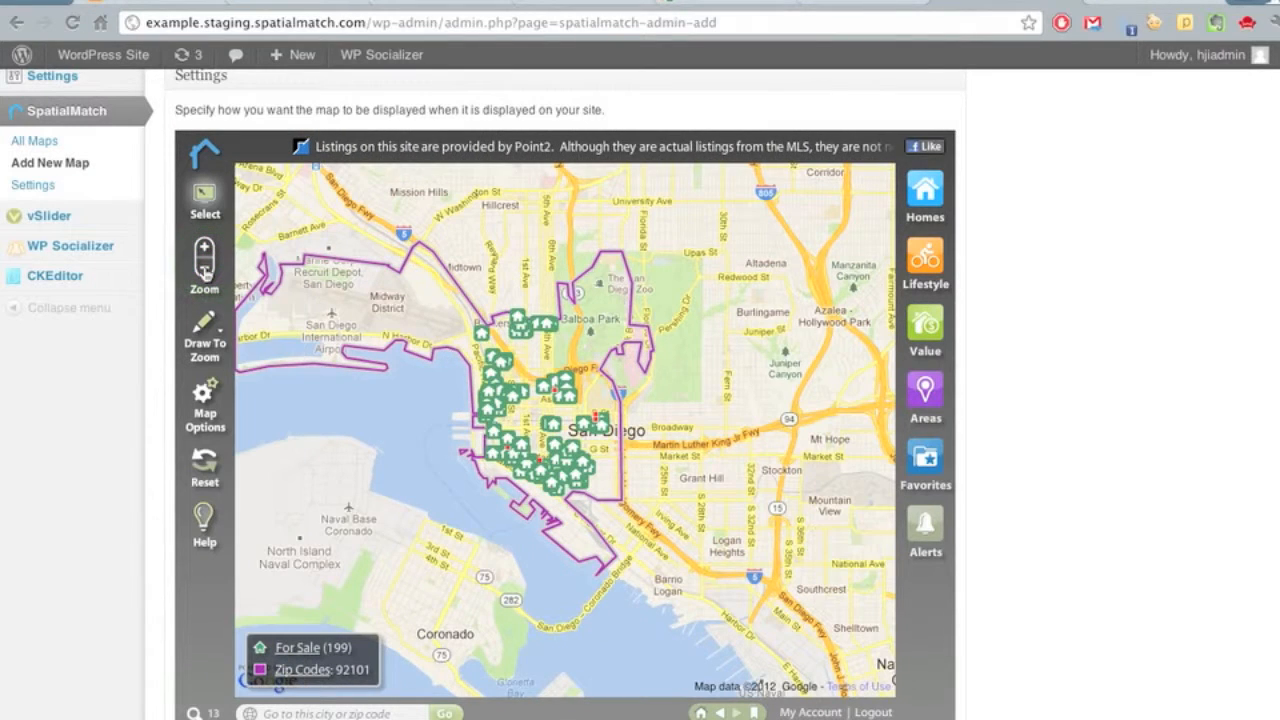
click(204, 248)
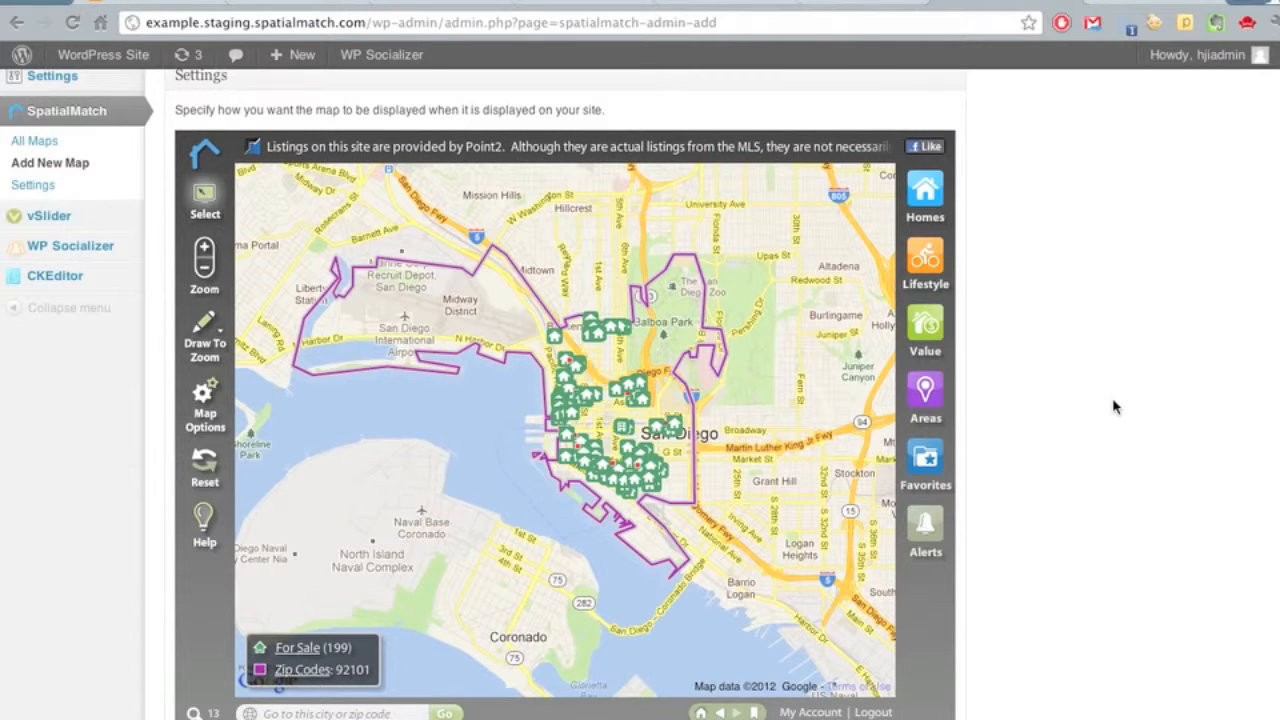
Save changes so 'Homes in 92101' appears in the maps list with shortcode id=8.
scroll(down, 3)
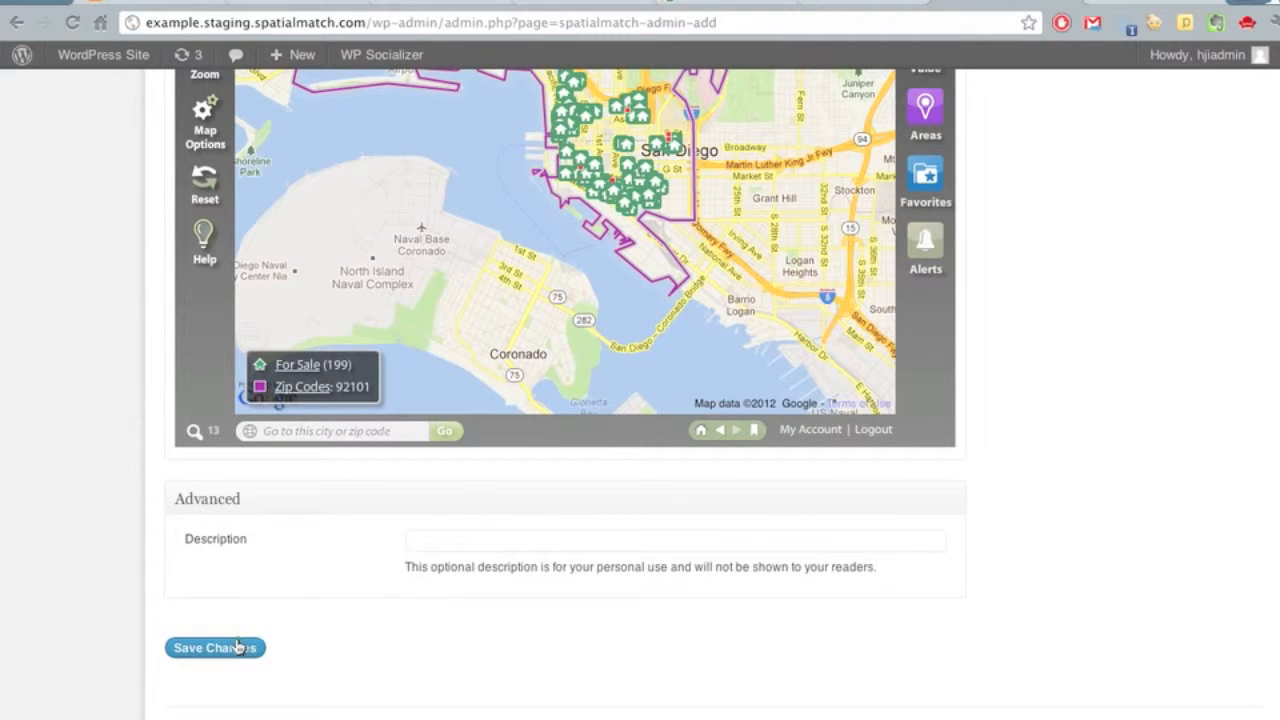
click(214, 648)
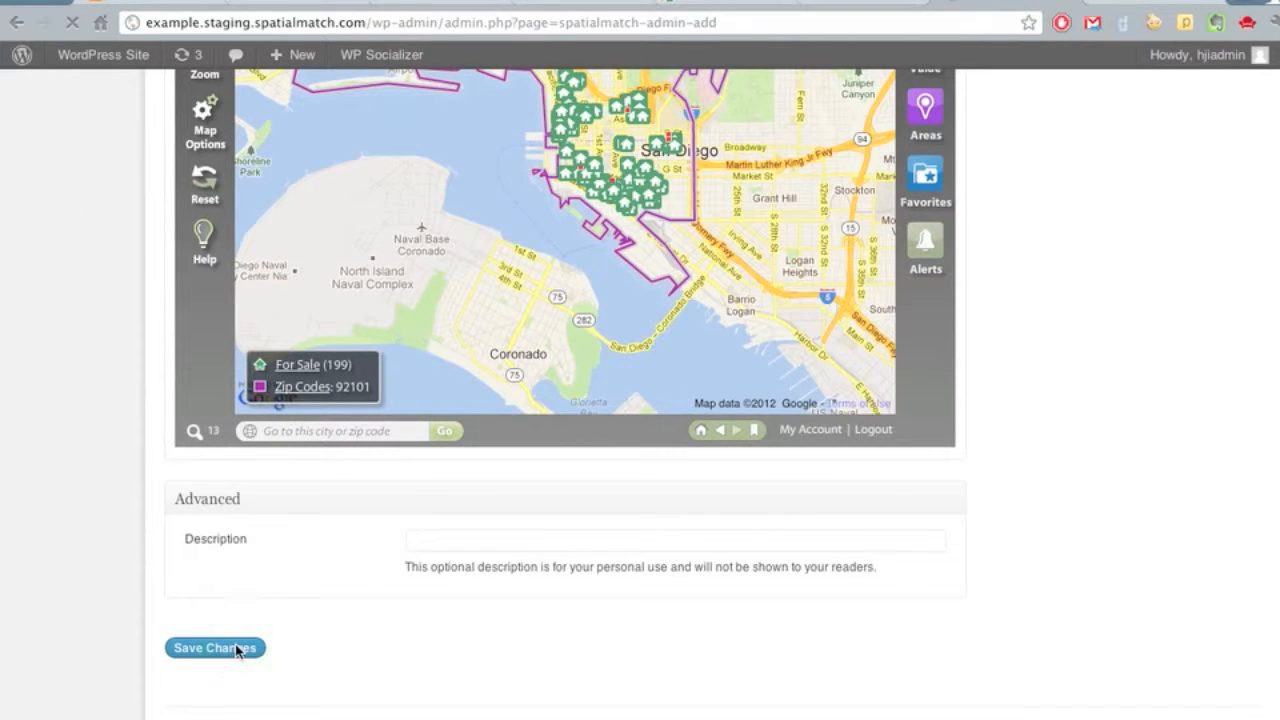
click(214, 648)
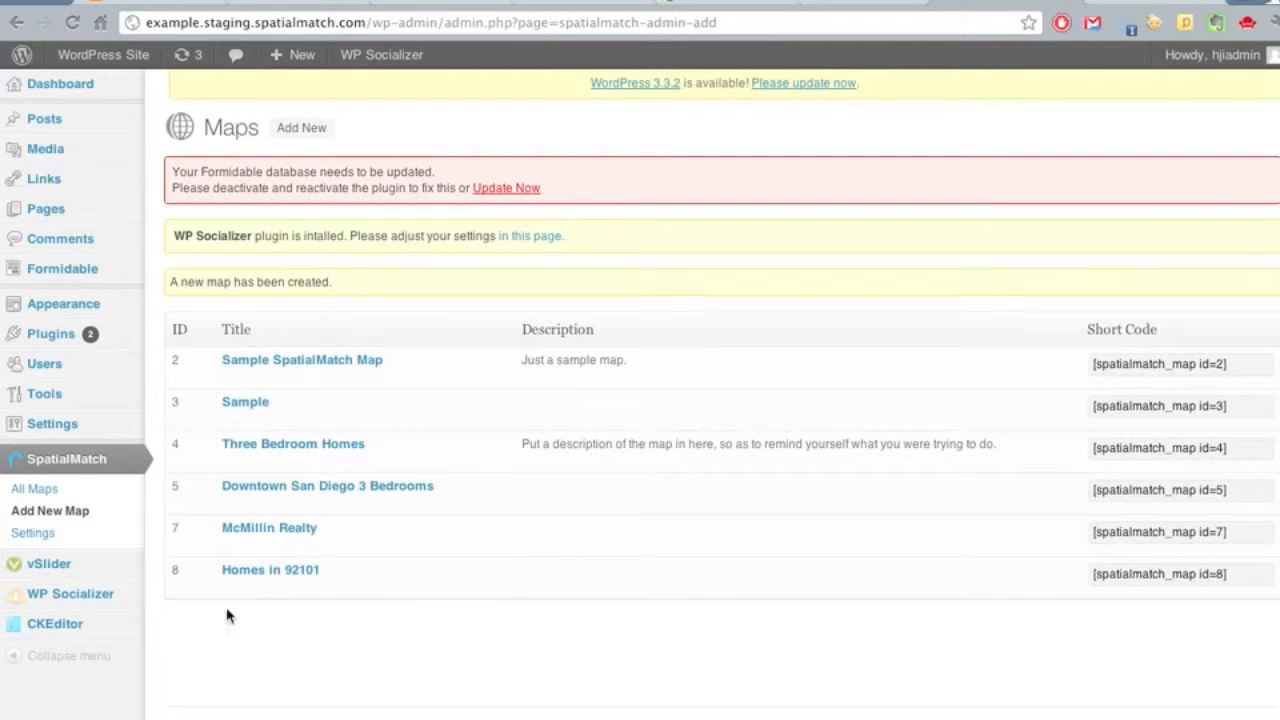
mouse_move(44, 208)
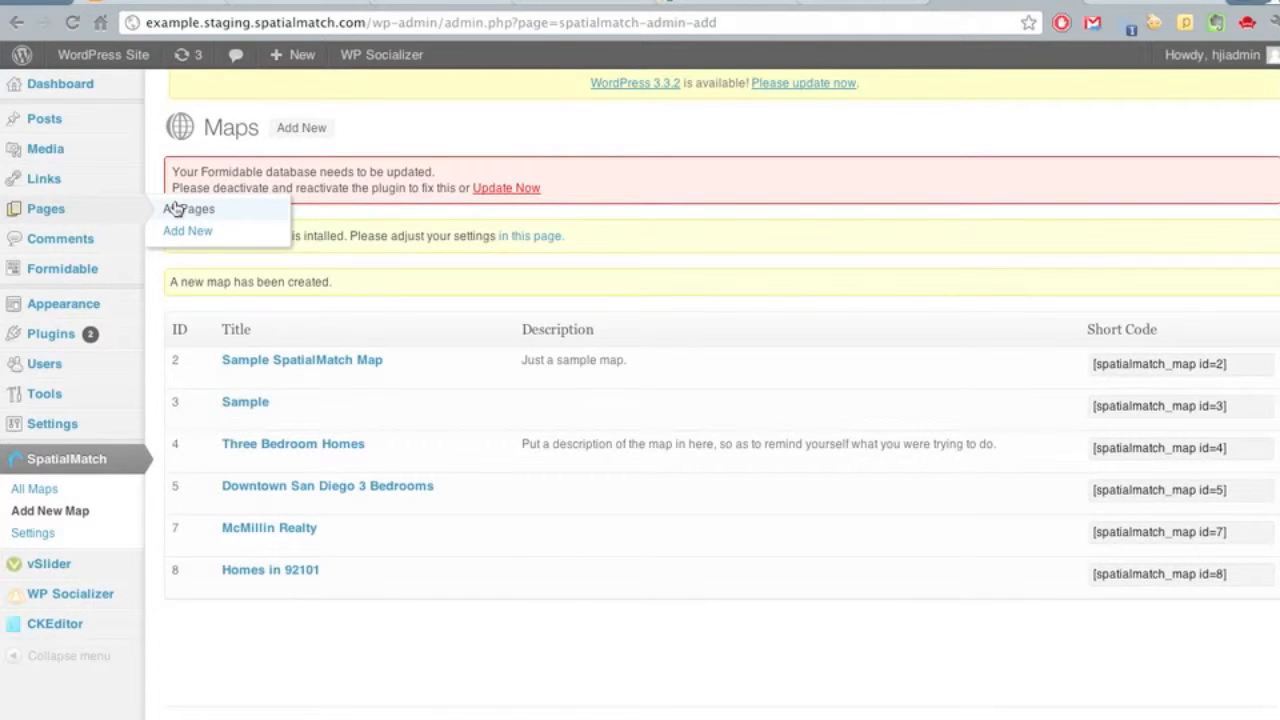
From All Pages, edit the Downtown San Diego page and go to the end of its content.
click(188, 210)
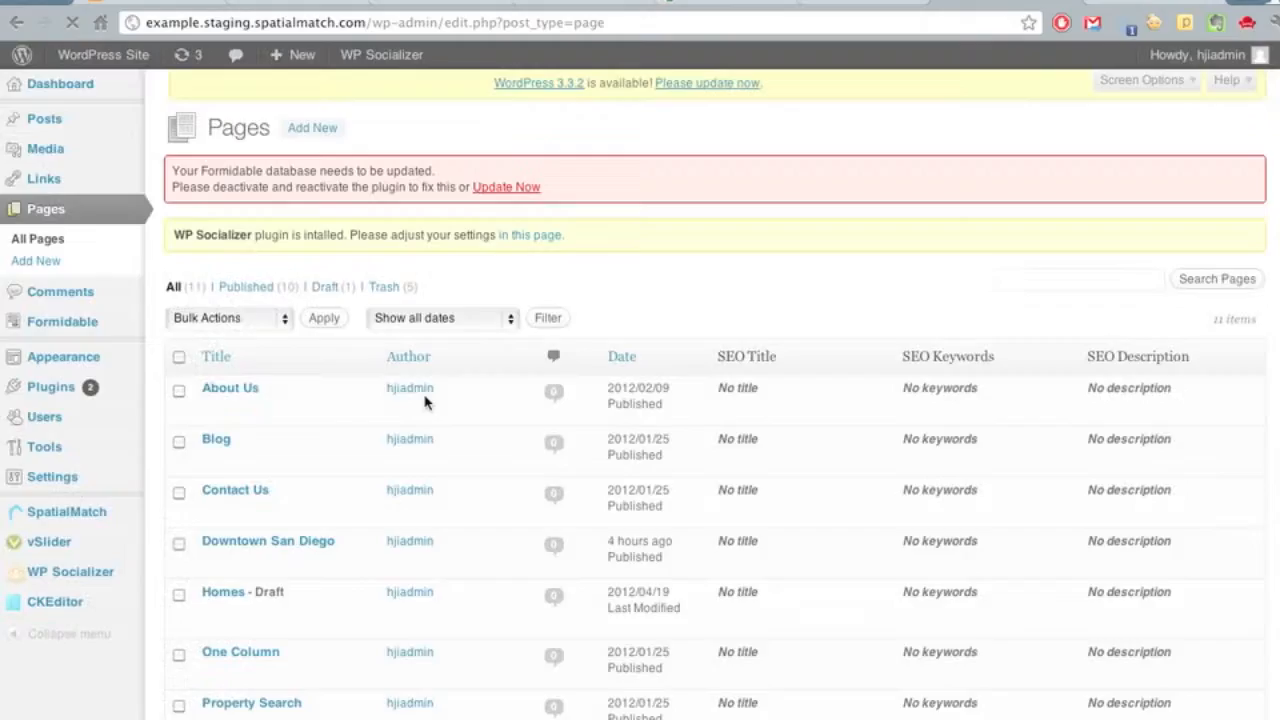
scroll(down, 3)
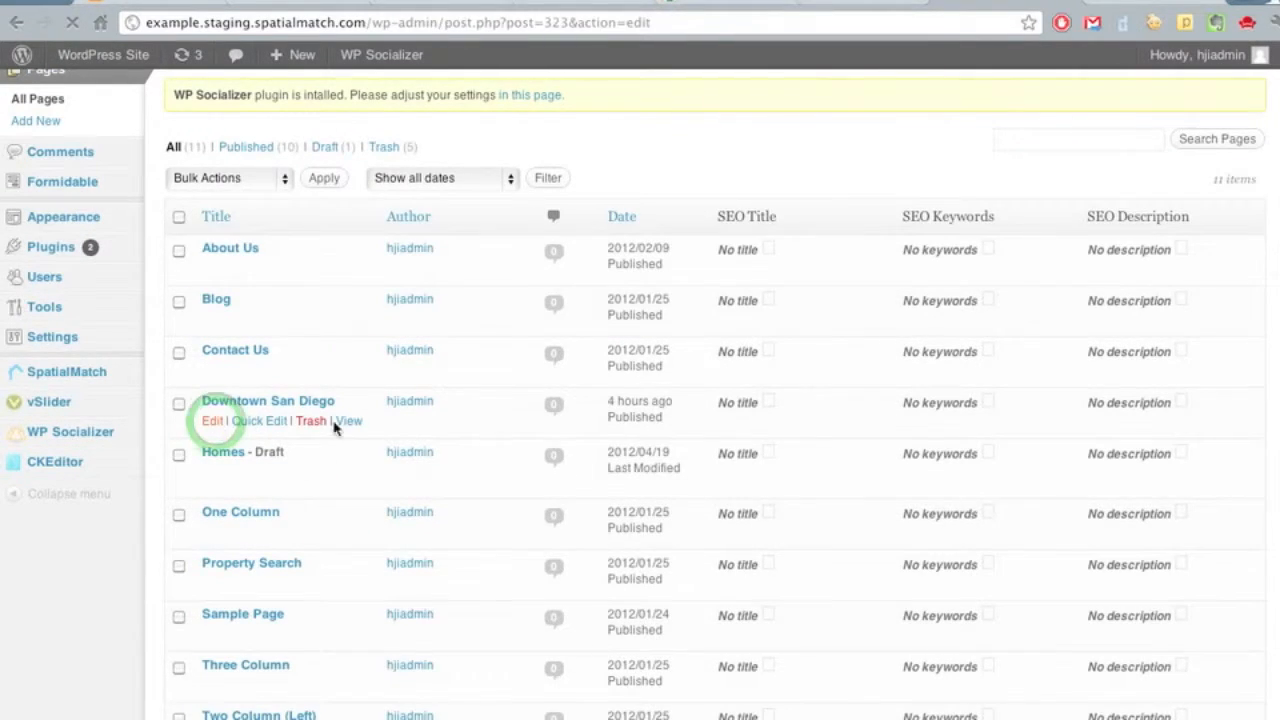
click(212, 420)
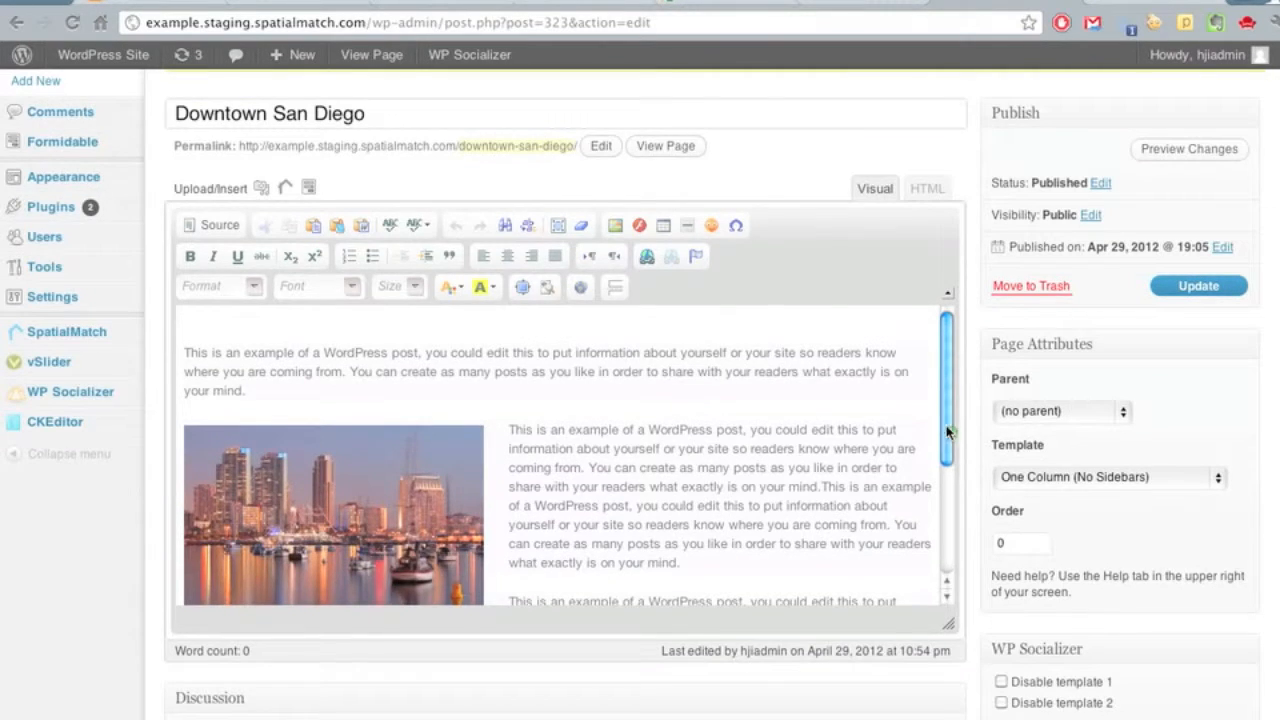
scroll(down, 3)
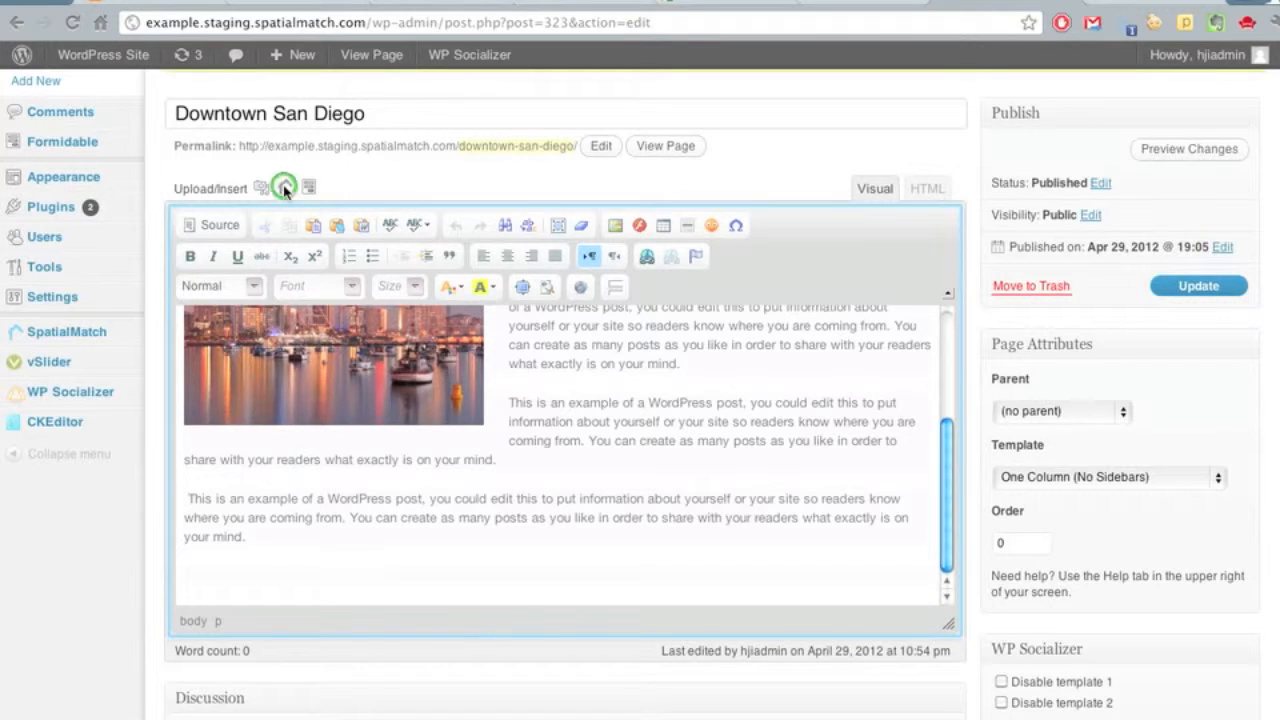
Insert the Homes in 92101 map shortcode at width 960 and height 600 into the page.
click(284, 188)
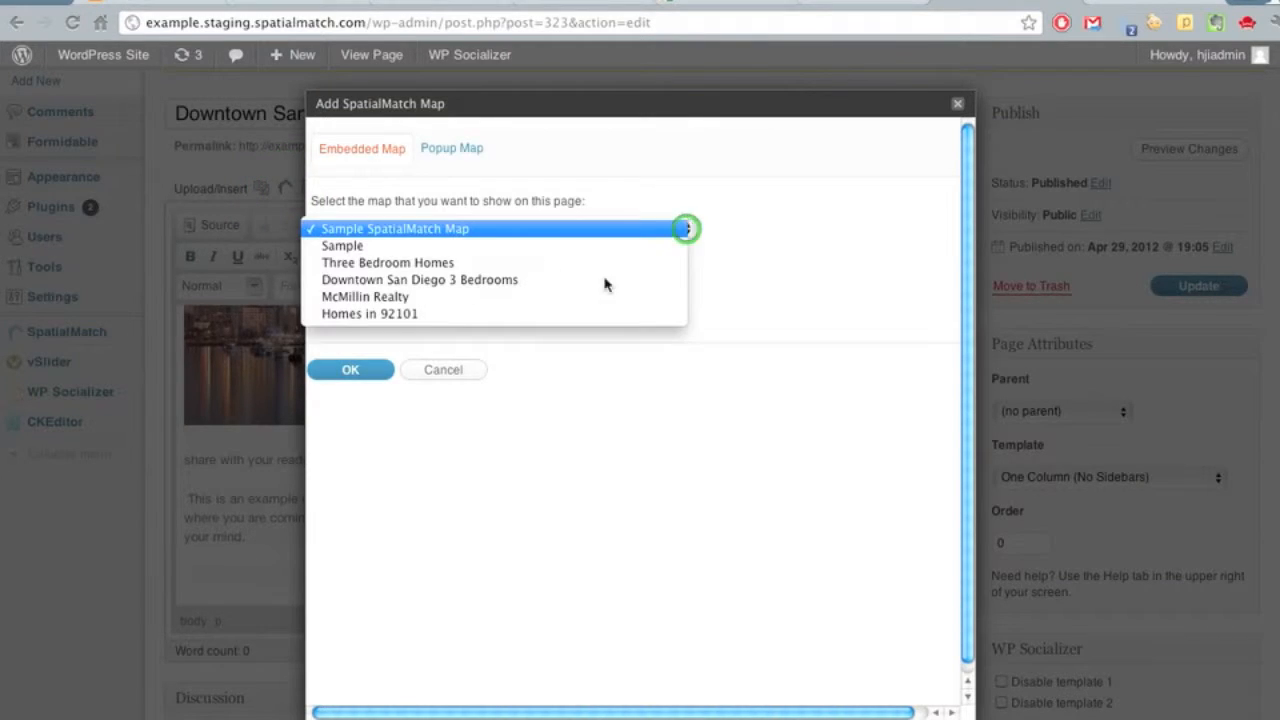
click(370, 312)
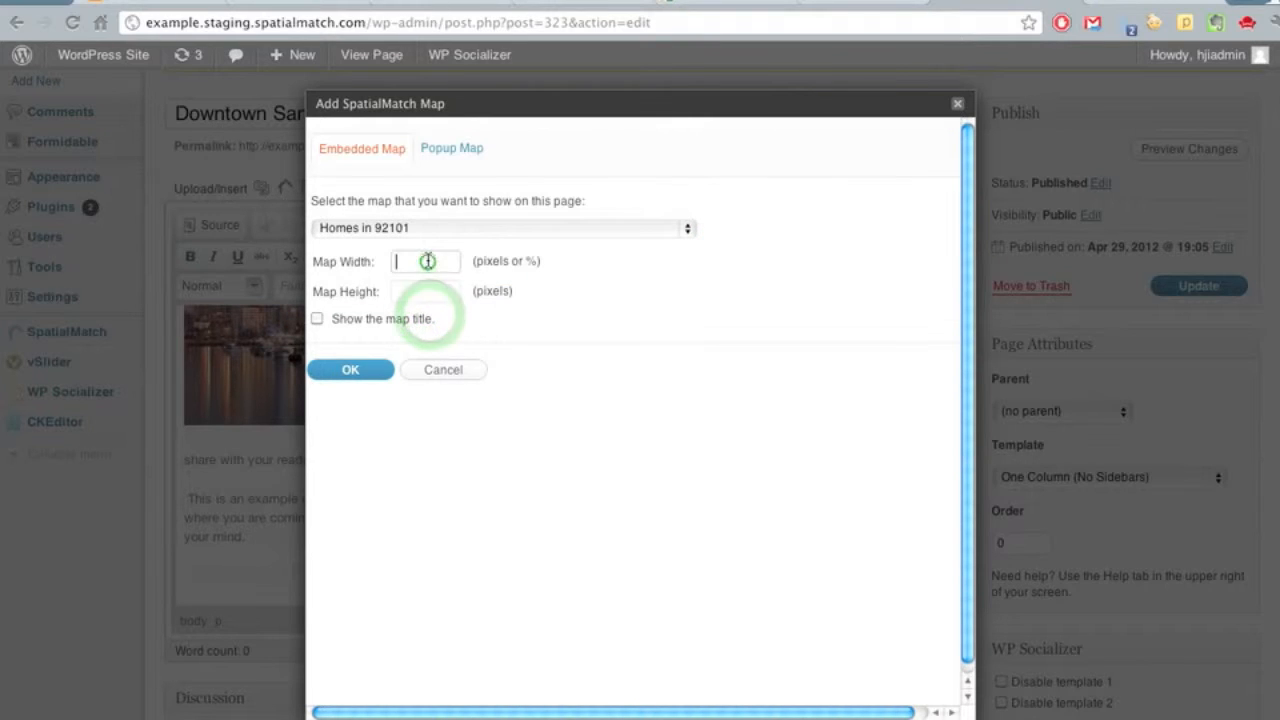
text(960)
click(424, 290)
text(600)
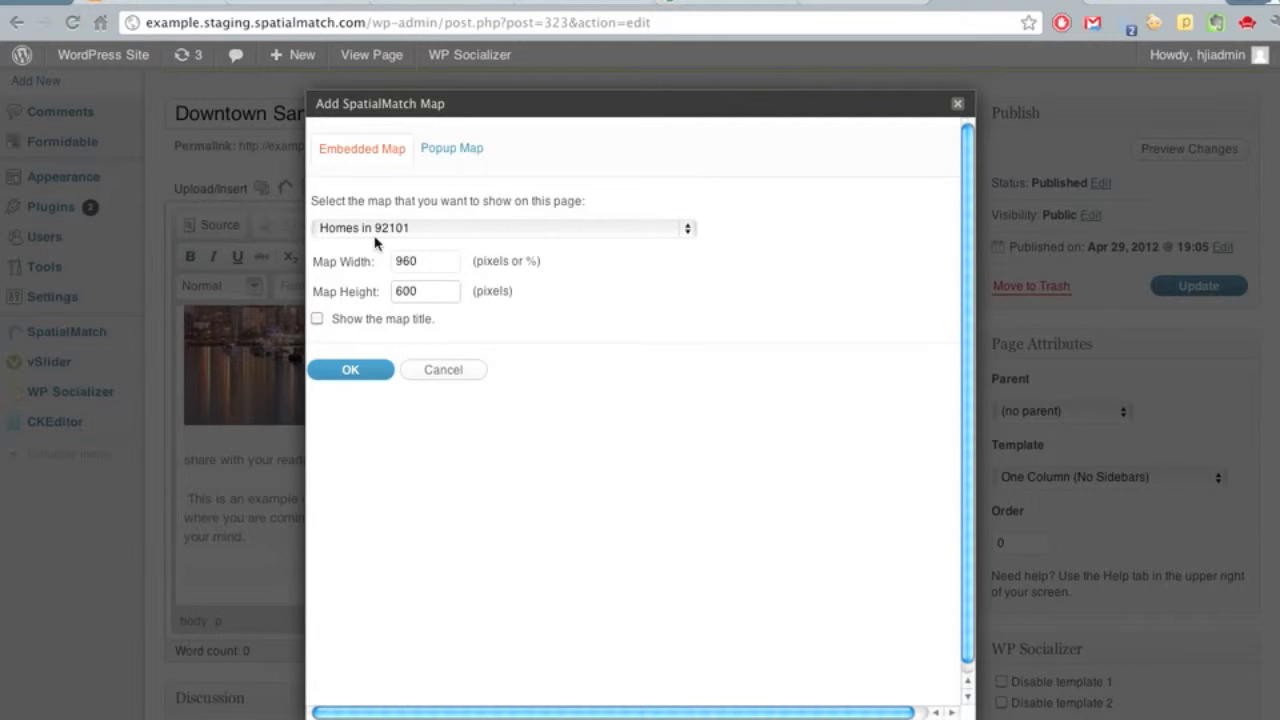
click(350, 368)
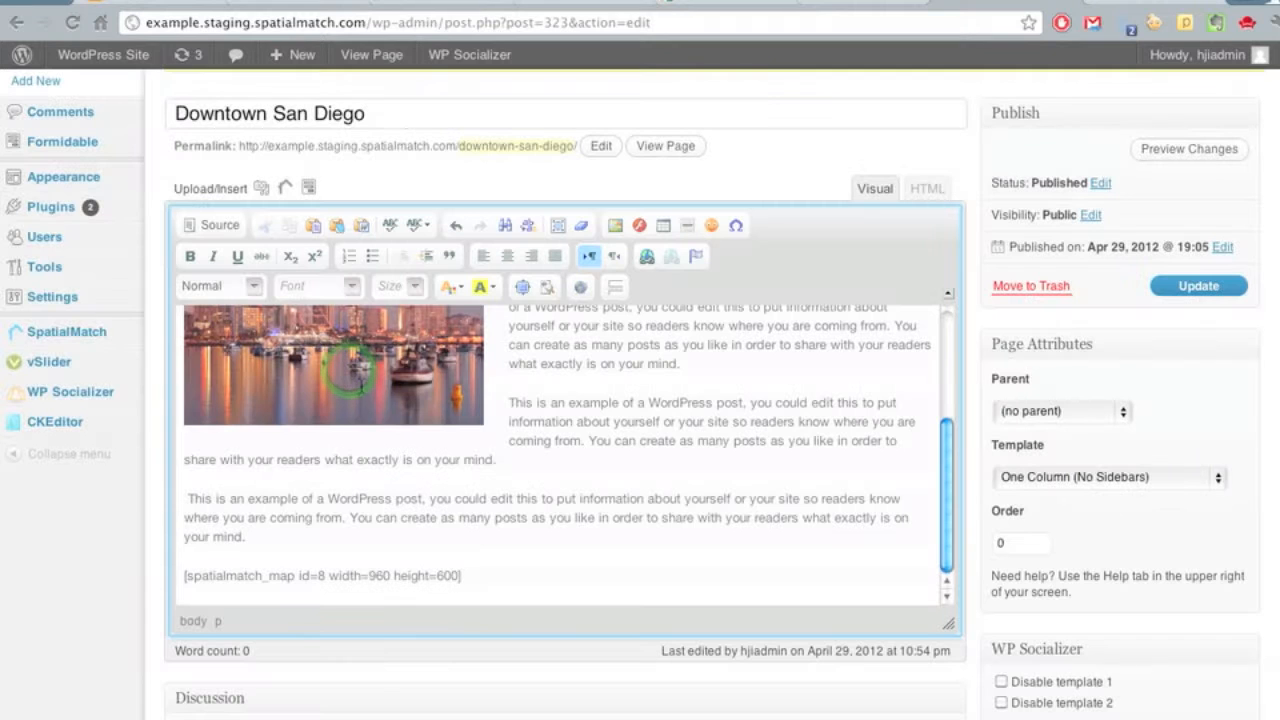
triple_click(320, 576)
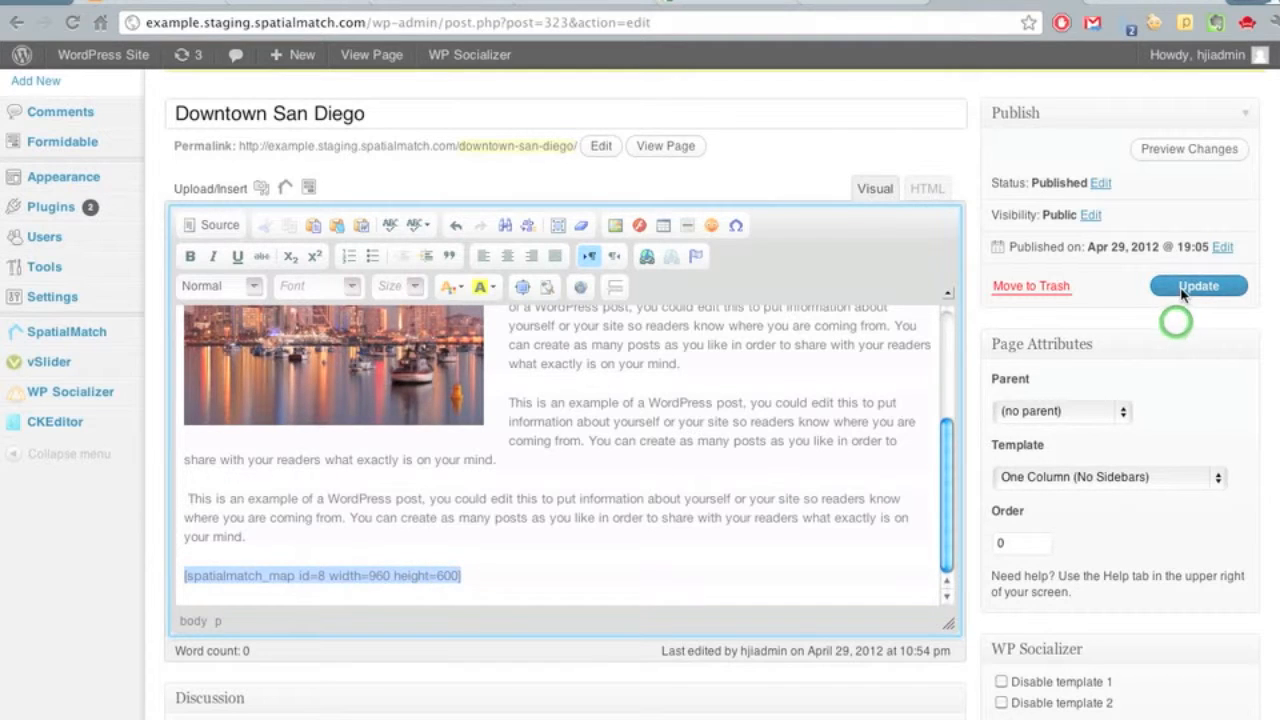
Update the page and view it live with the embedded 92101 map.
click(1198, 284)
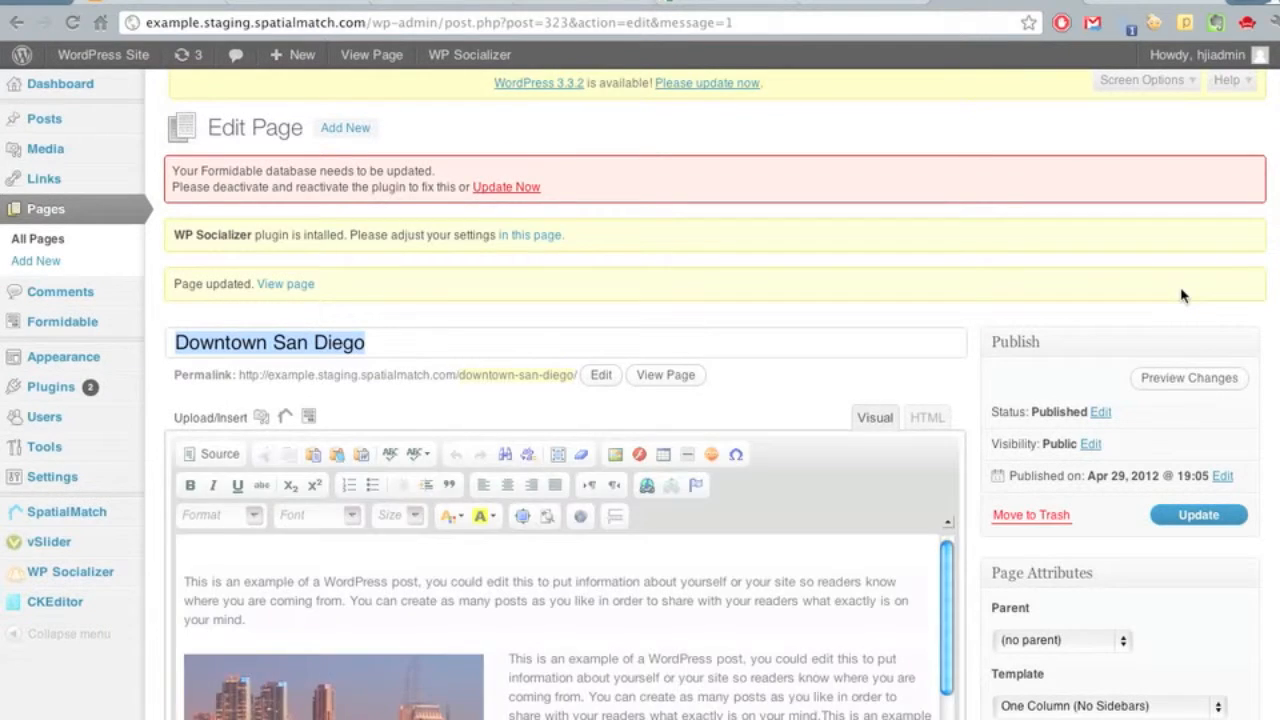
mouse_move(672, 376)
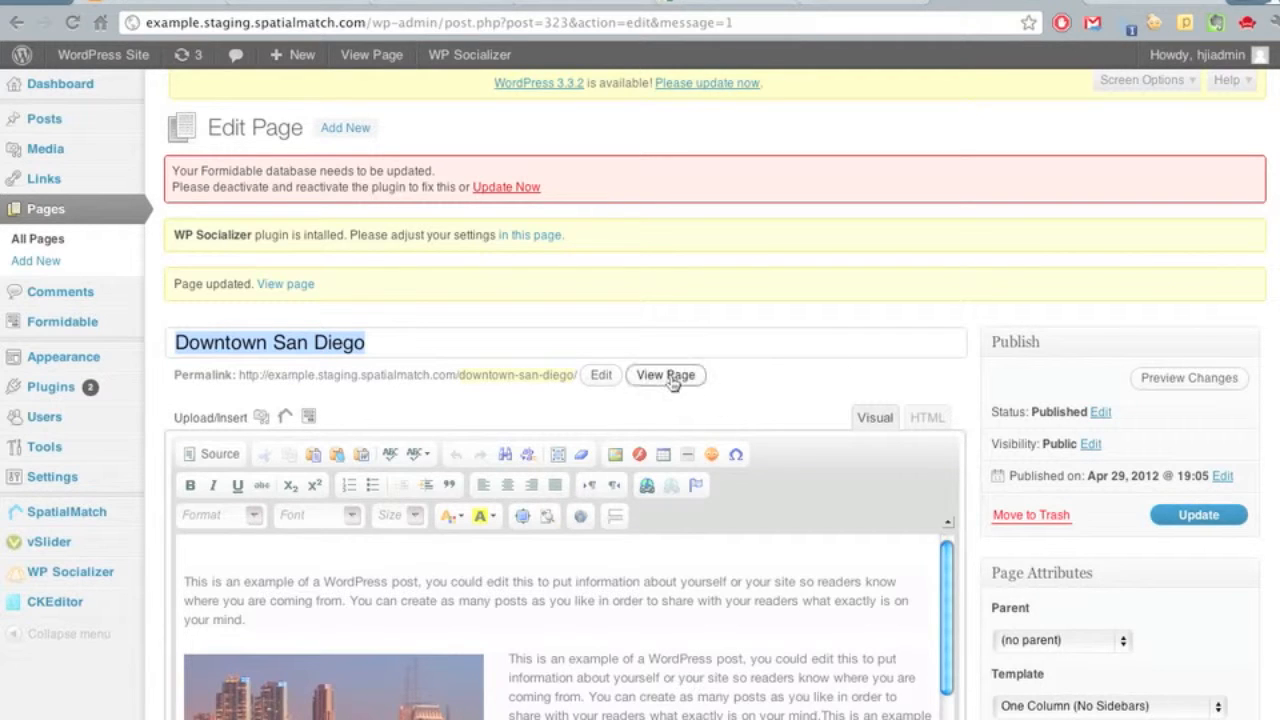
click(664, 376)
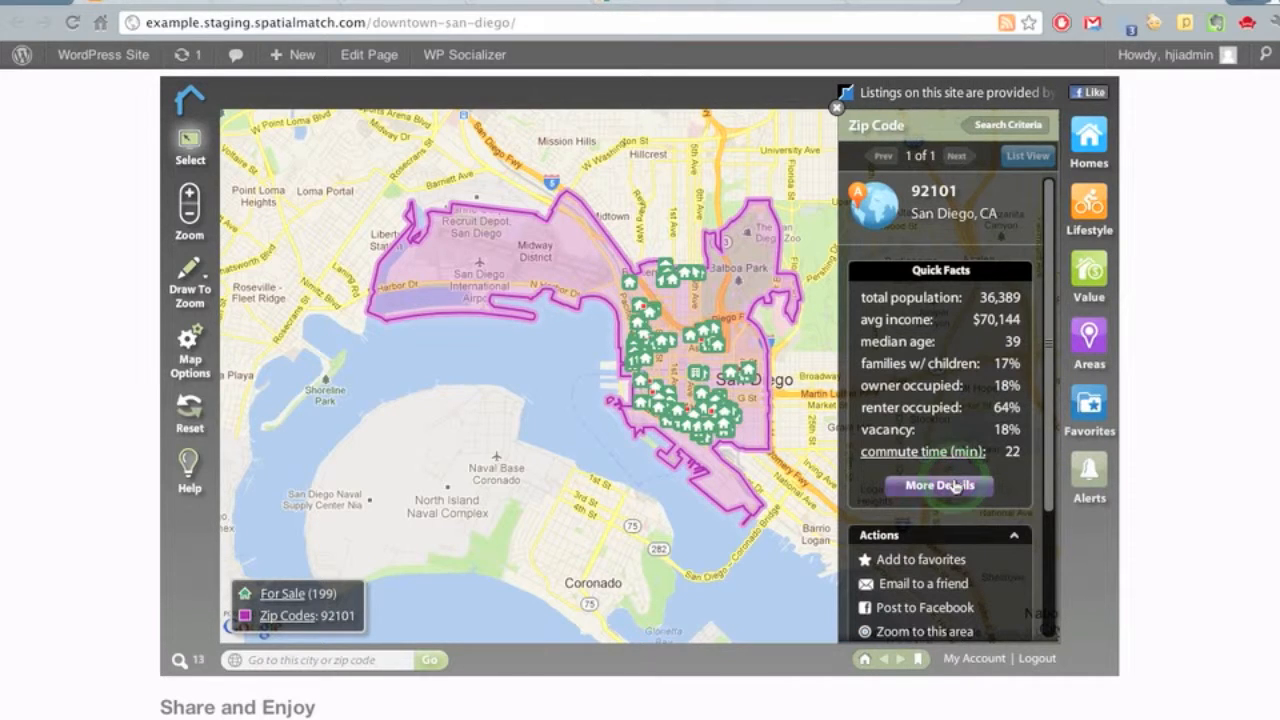
click(938, 486)
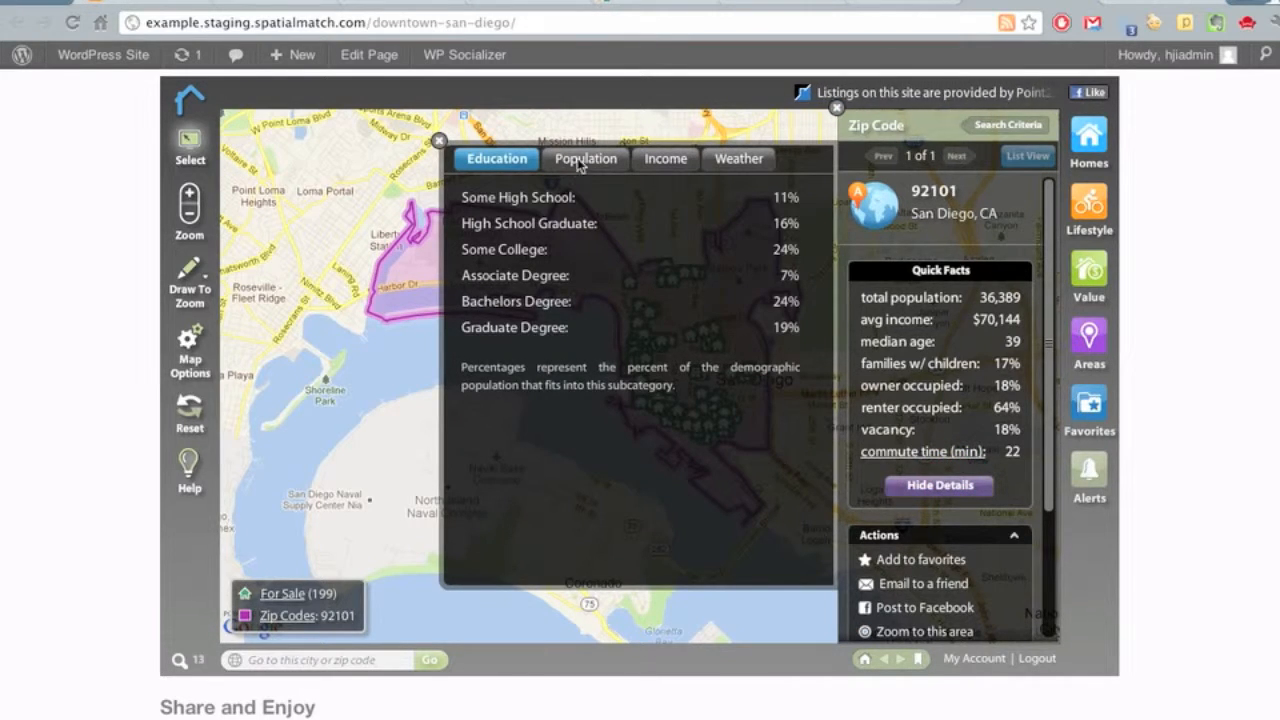
click(938, 486)
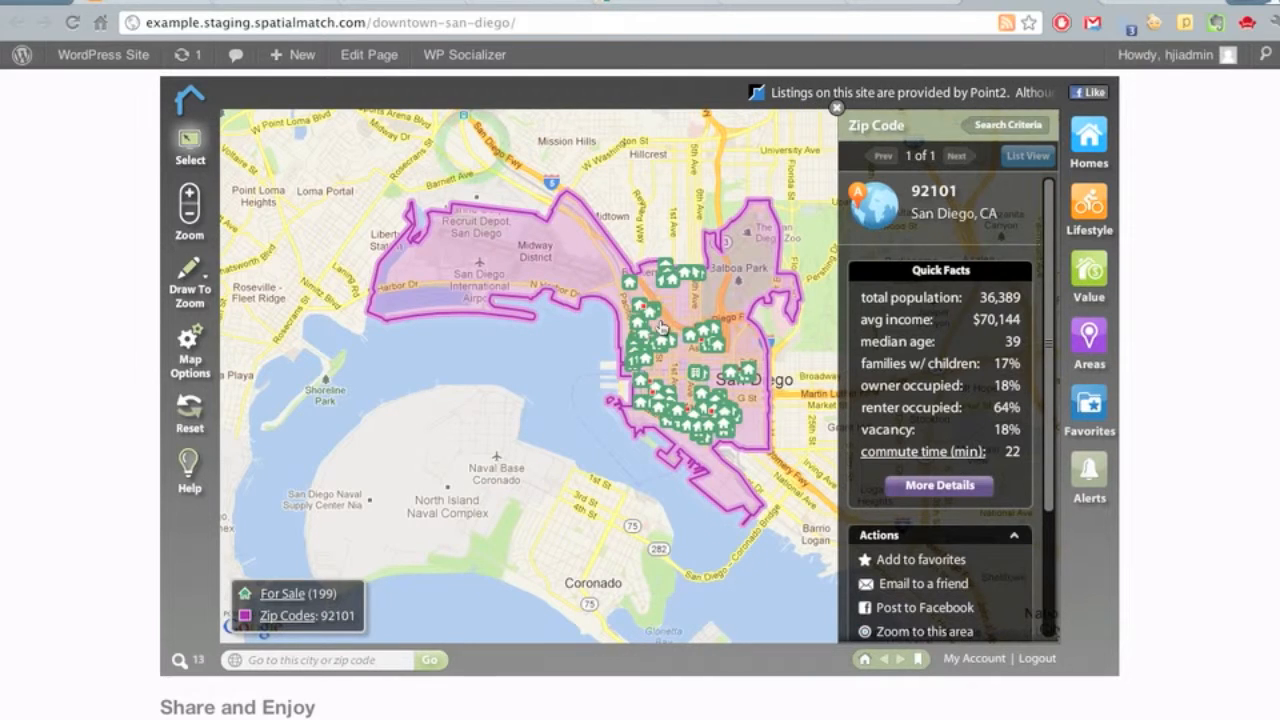
click(836, 106)
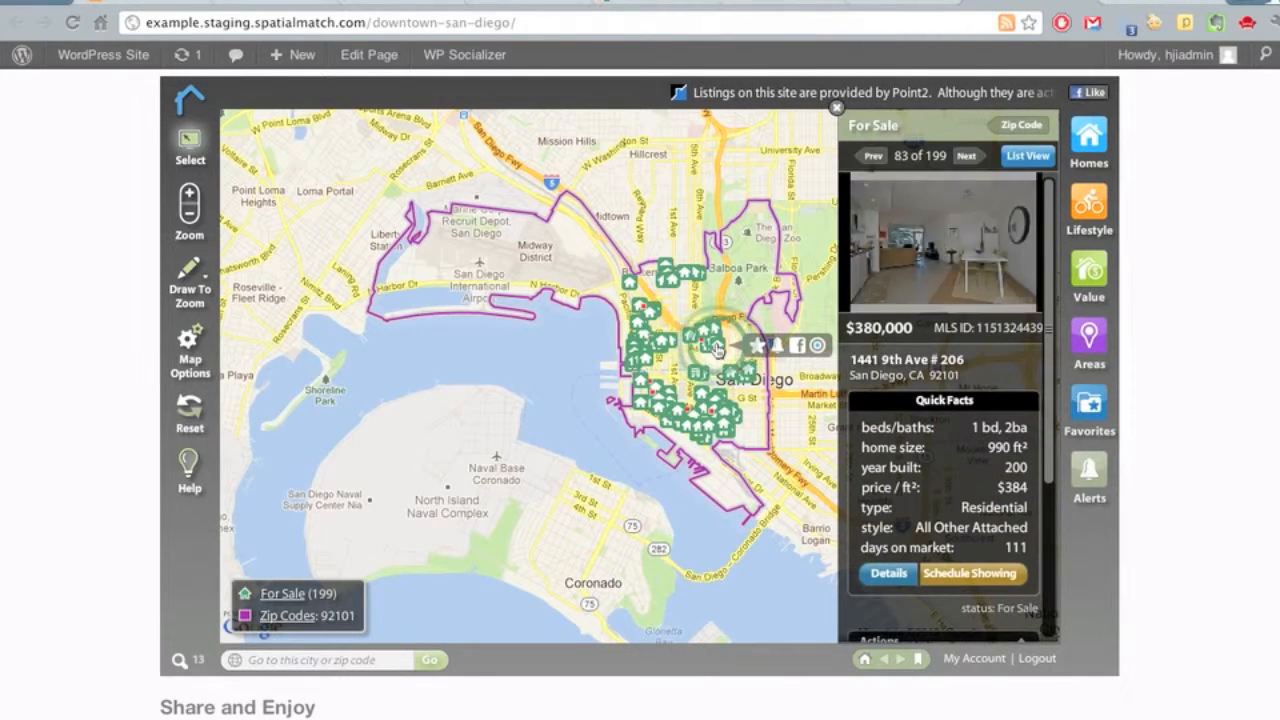
mouse_move(944, 250)
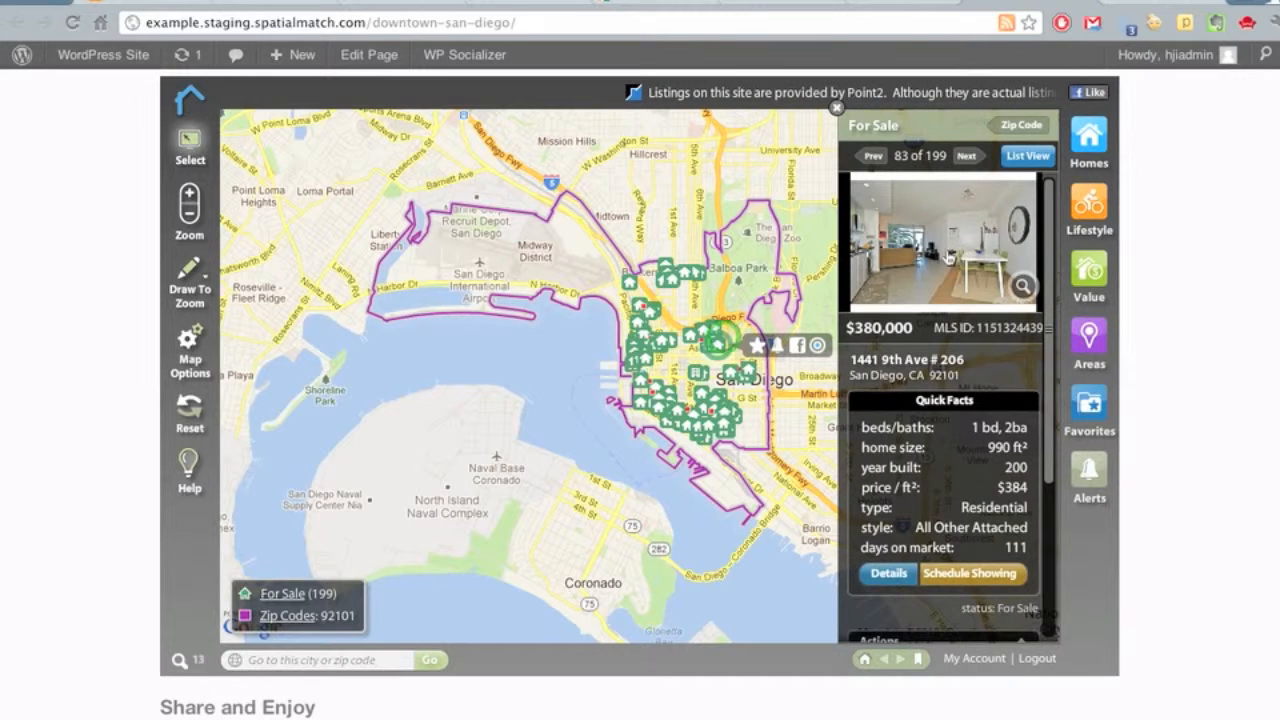
click(944, 240)
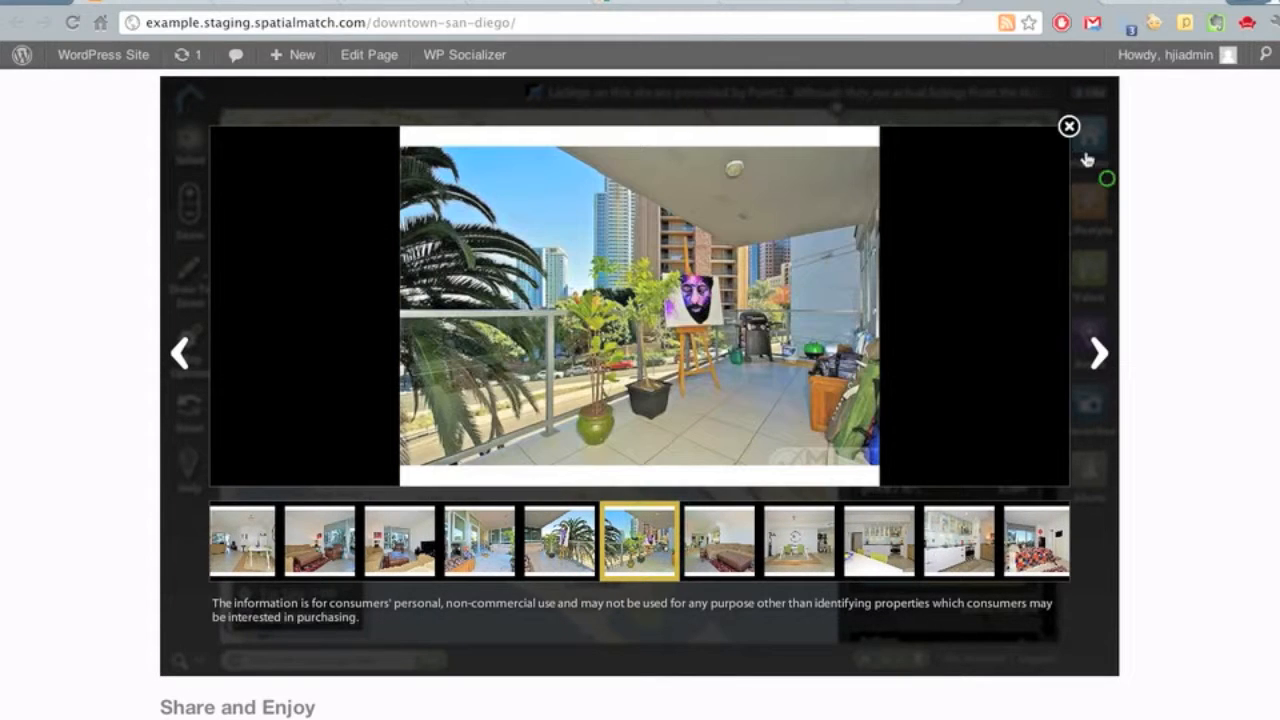
click(1068, 126)
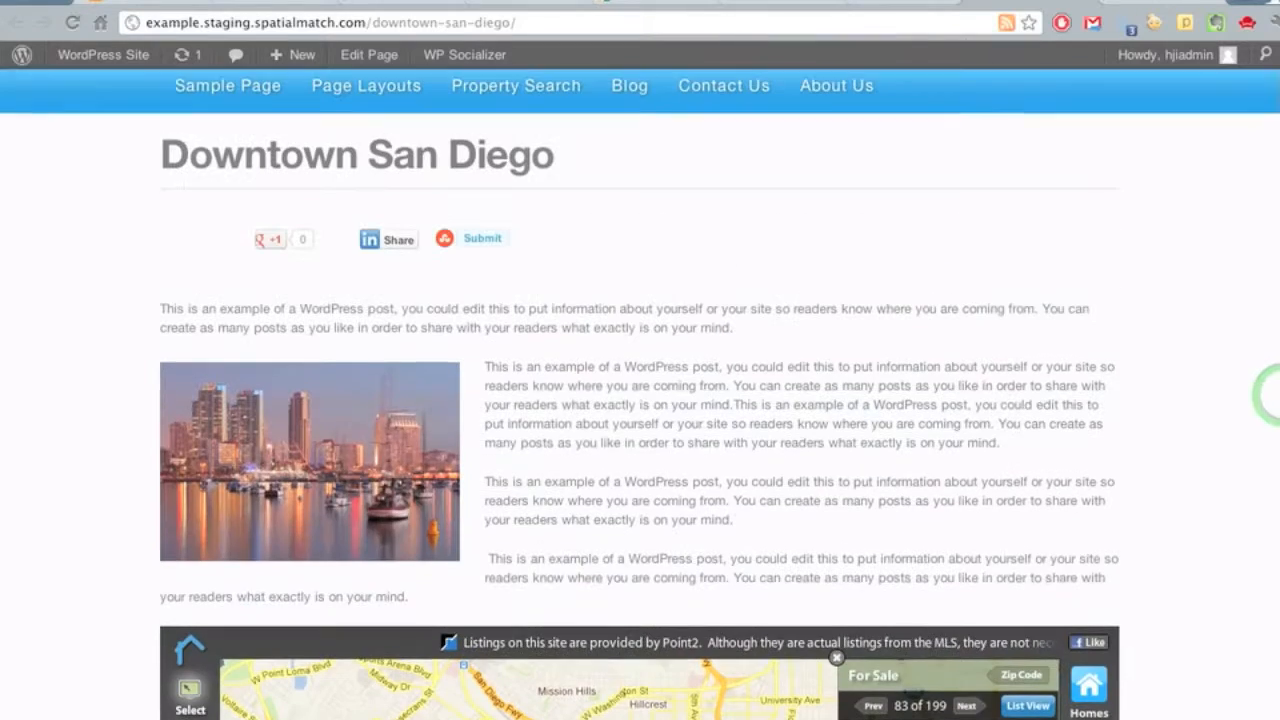
scroll(down, 3)
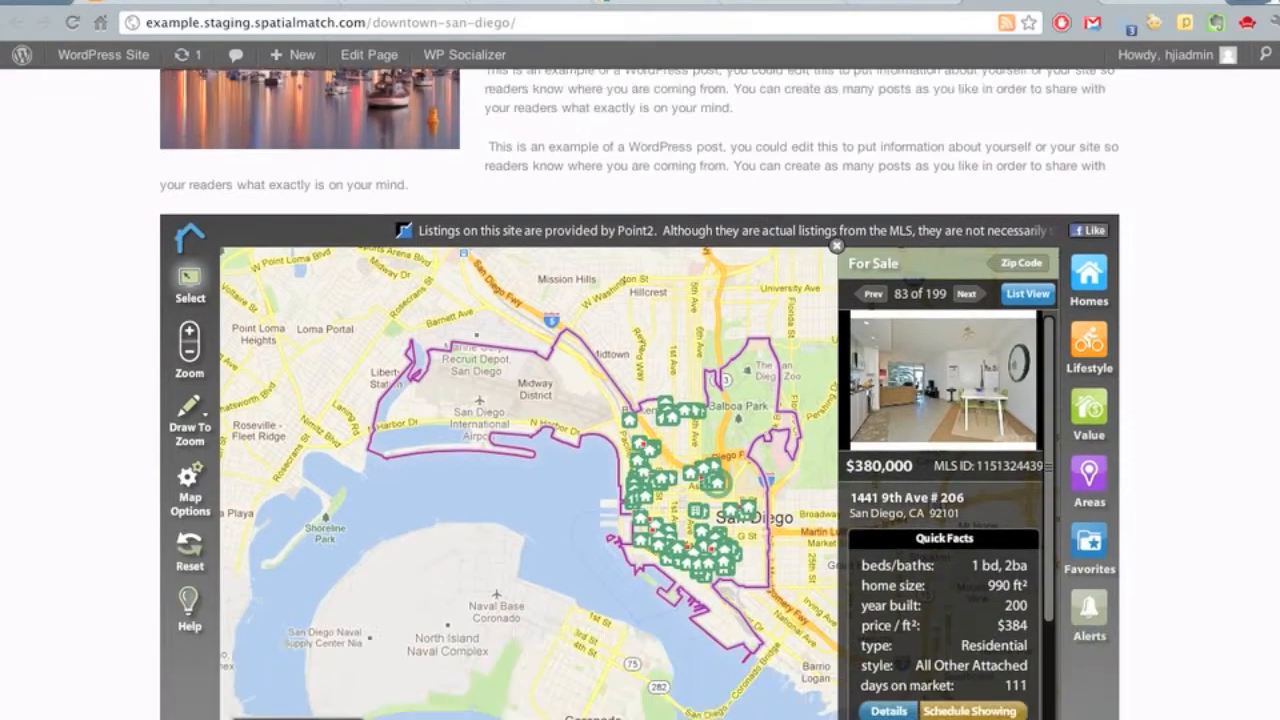